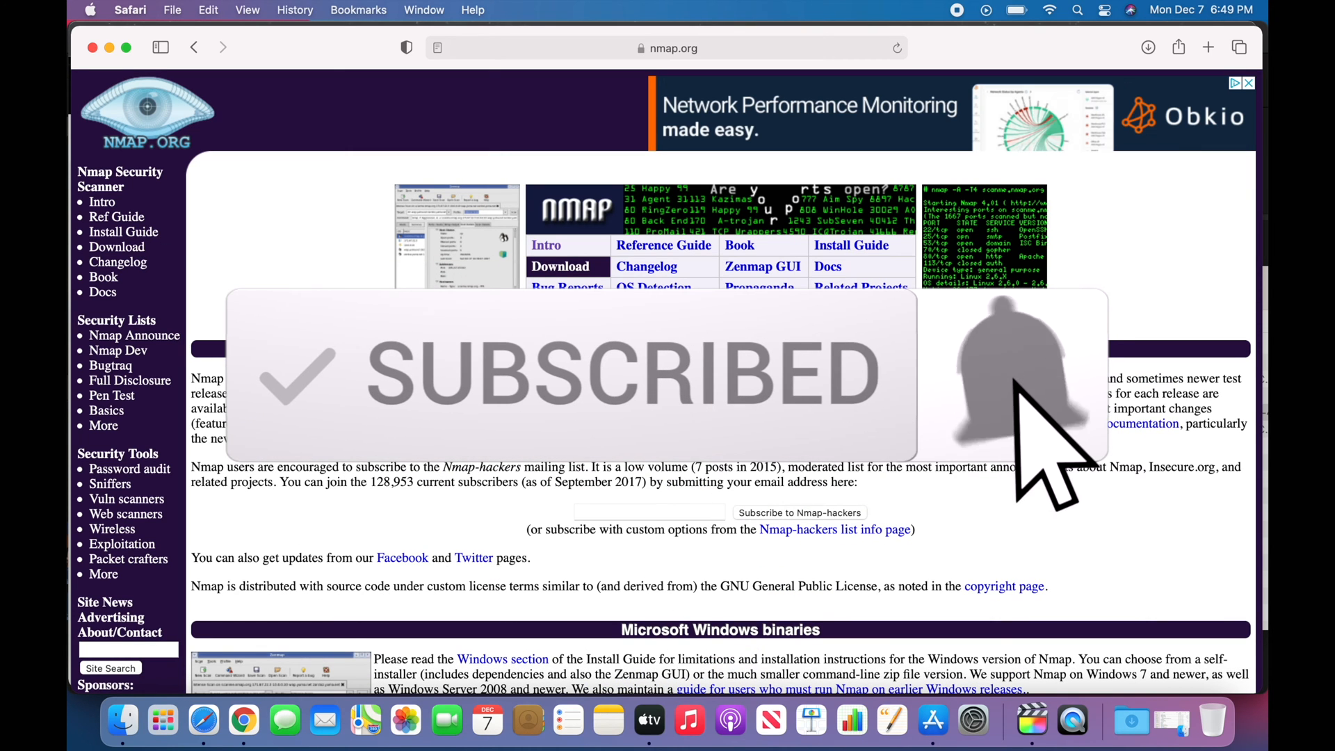
Start downloading nmap-7.91.dmg from the Mac OS X Binaries section, allowing downloads from nmap.org
scroll("down", 3)
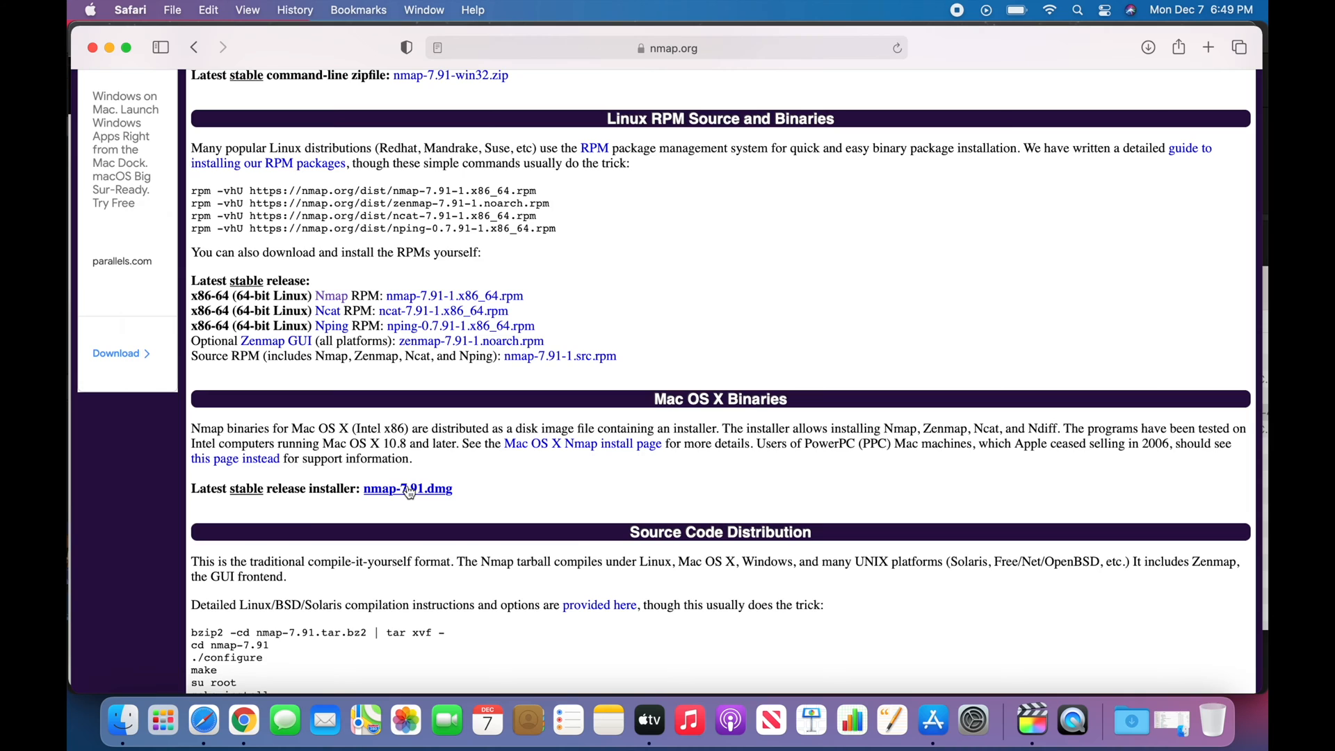
left_click(407, 488)
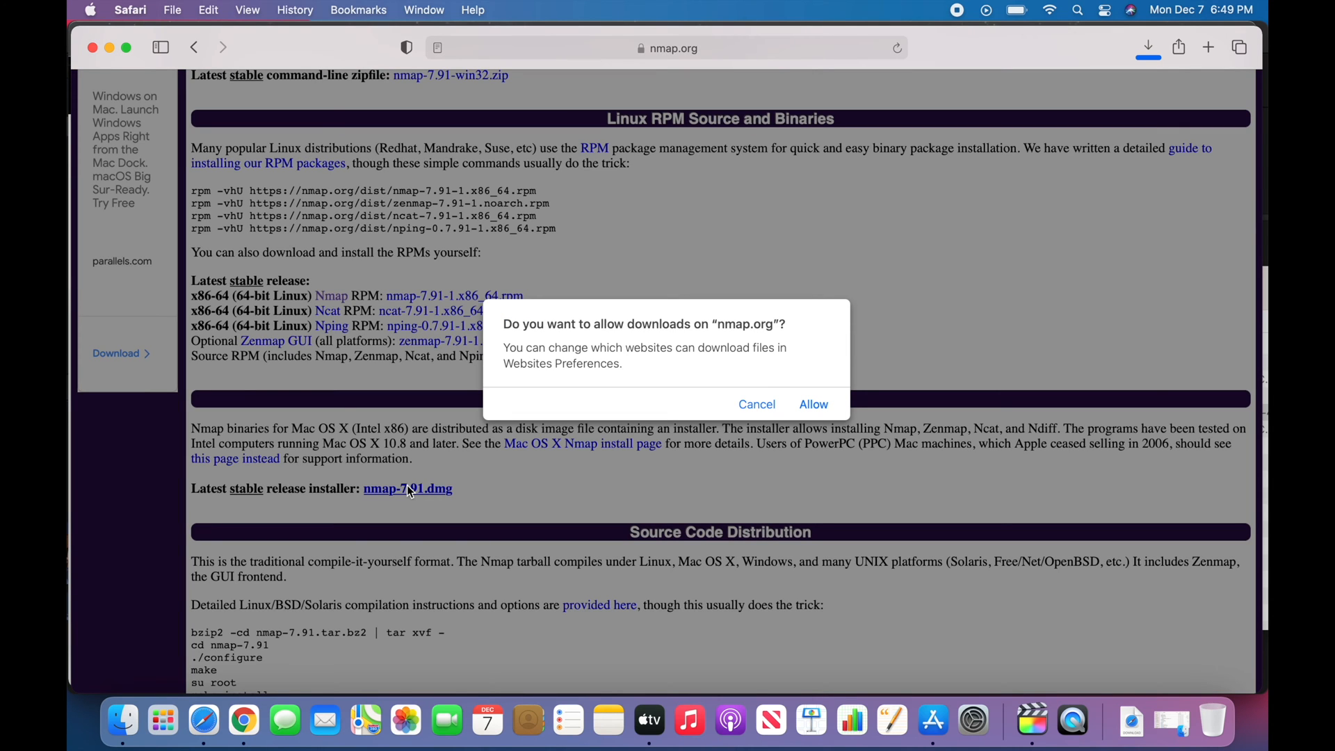
left_click(812, 403)
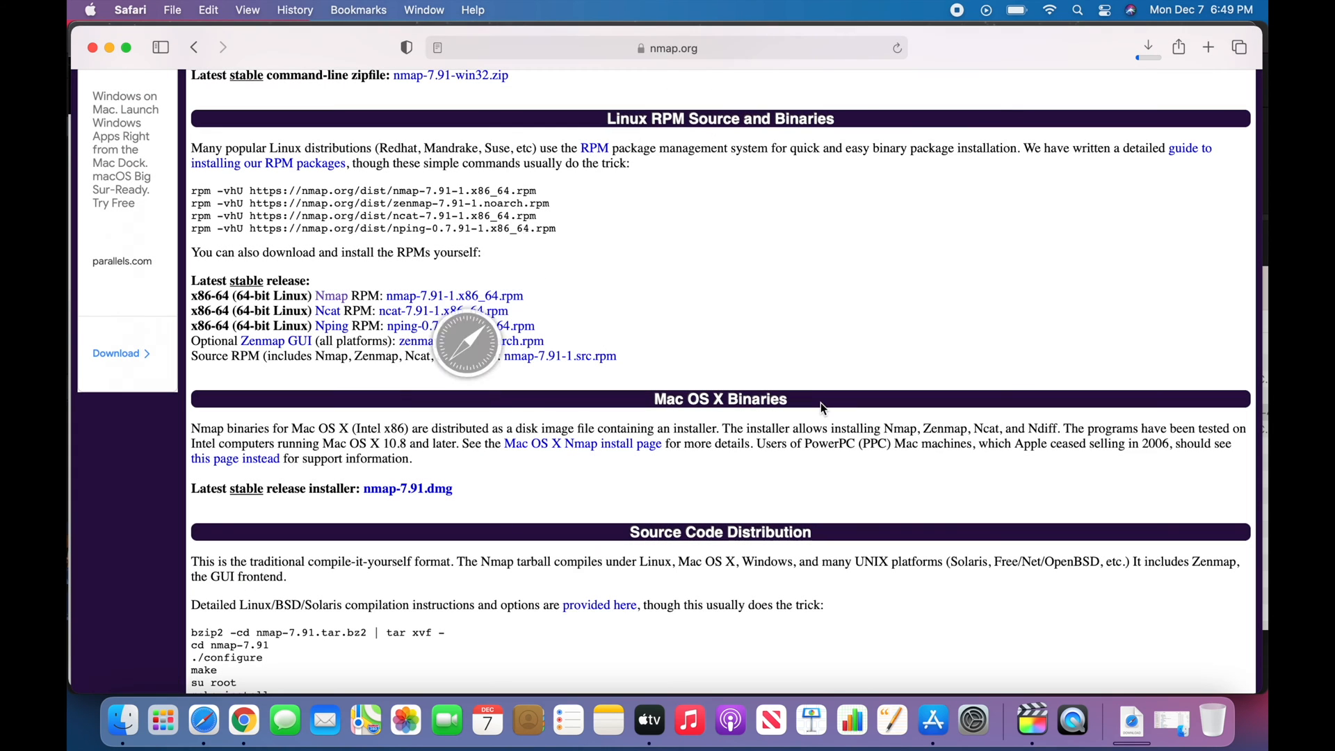
mouse_move(1131, 722)
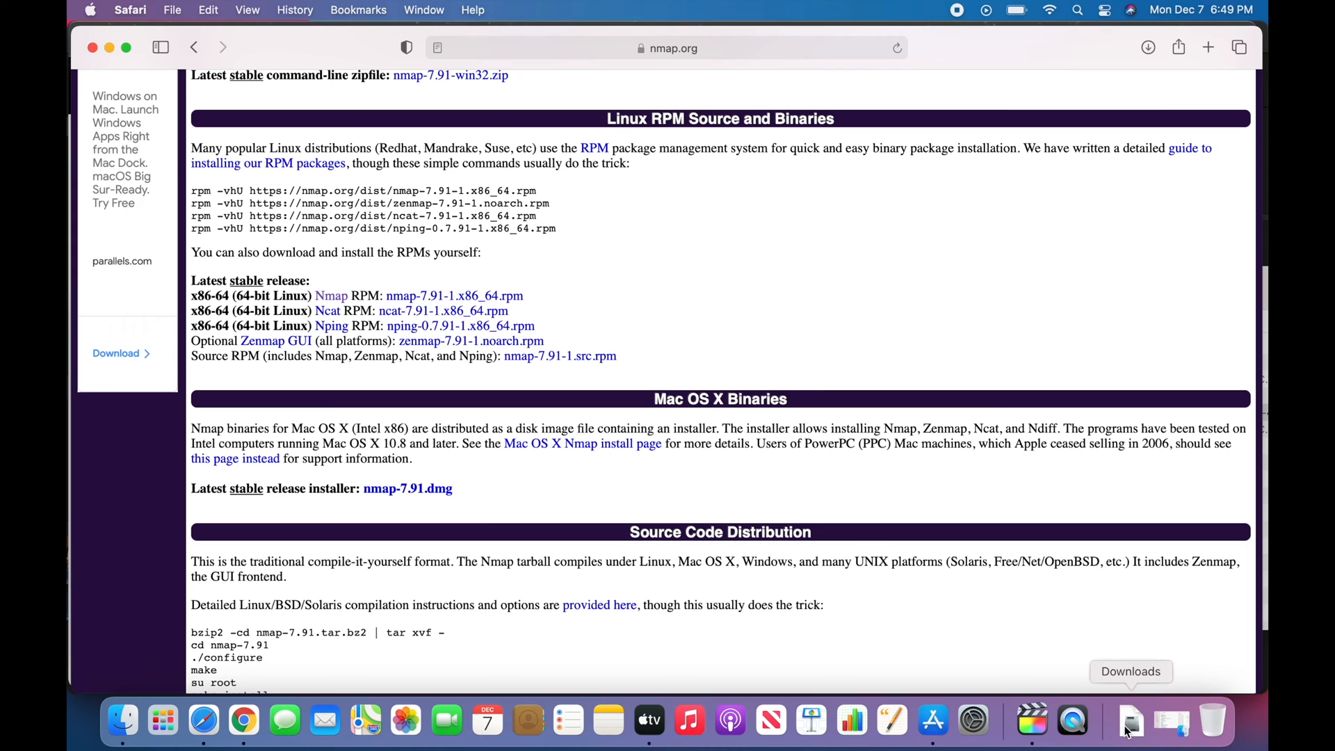
Mount the nmap-7.91 disk image and launch nmap-7.91.mpkg from its Applications folder
left_click(1131, 721)
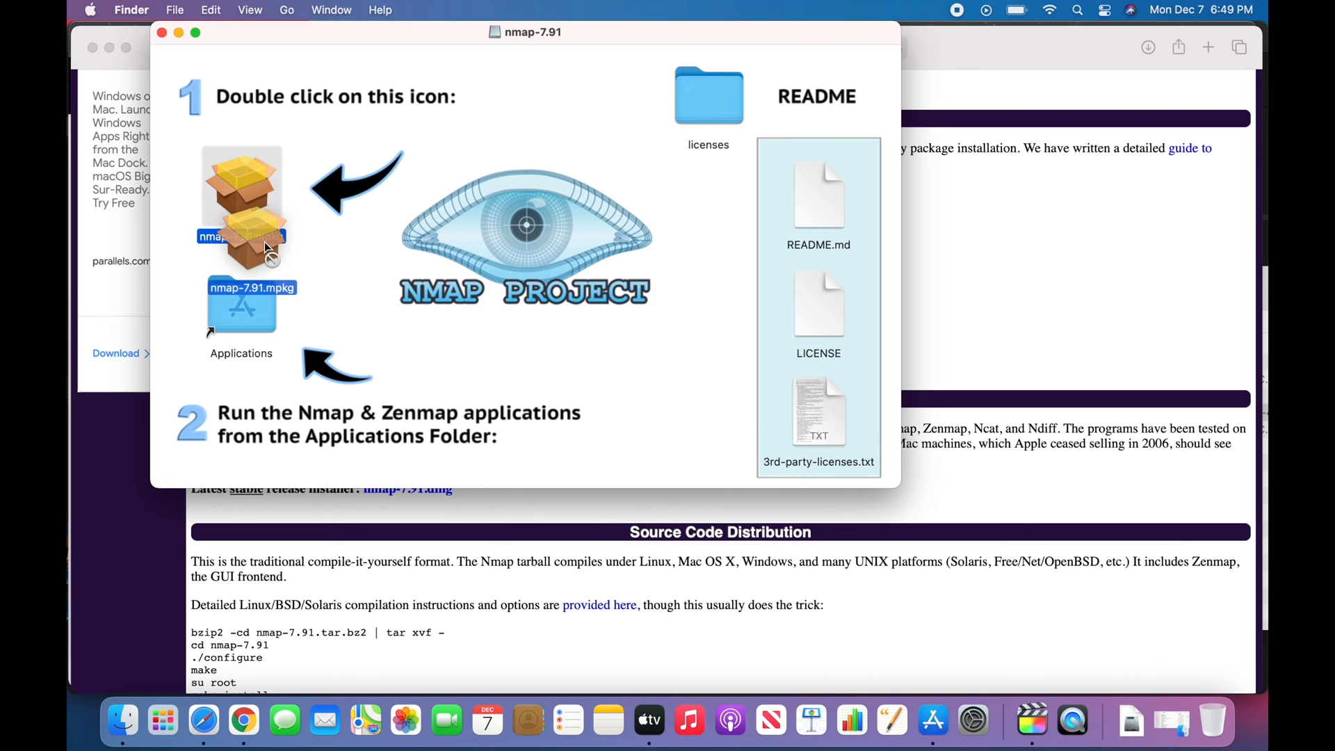
double_click(240, 306)
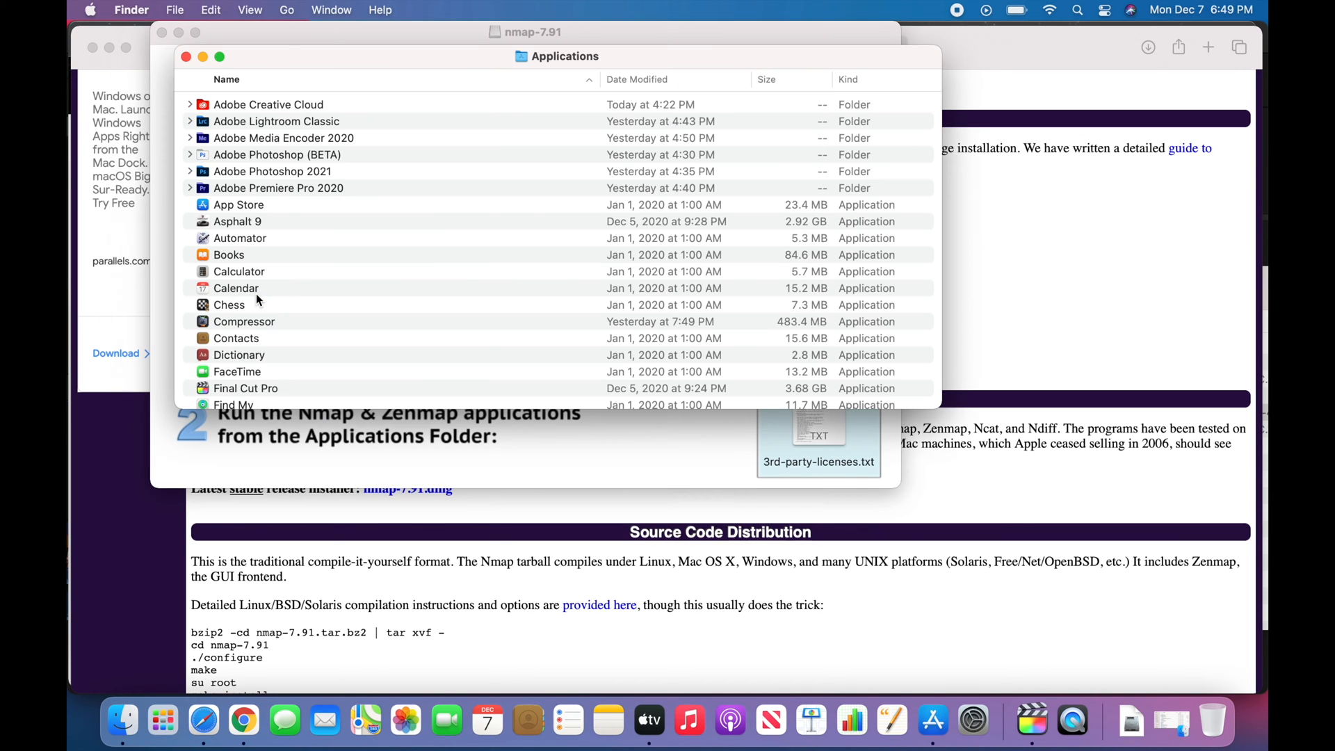
scroll("down", 3)
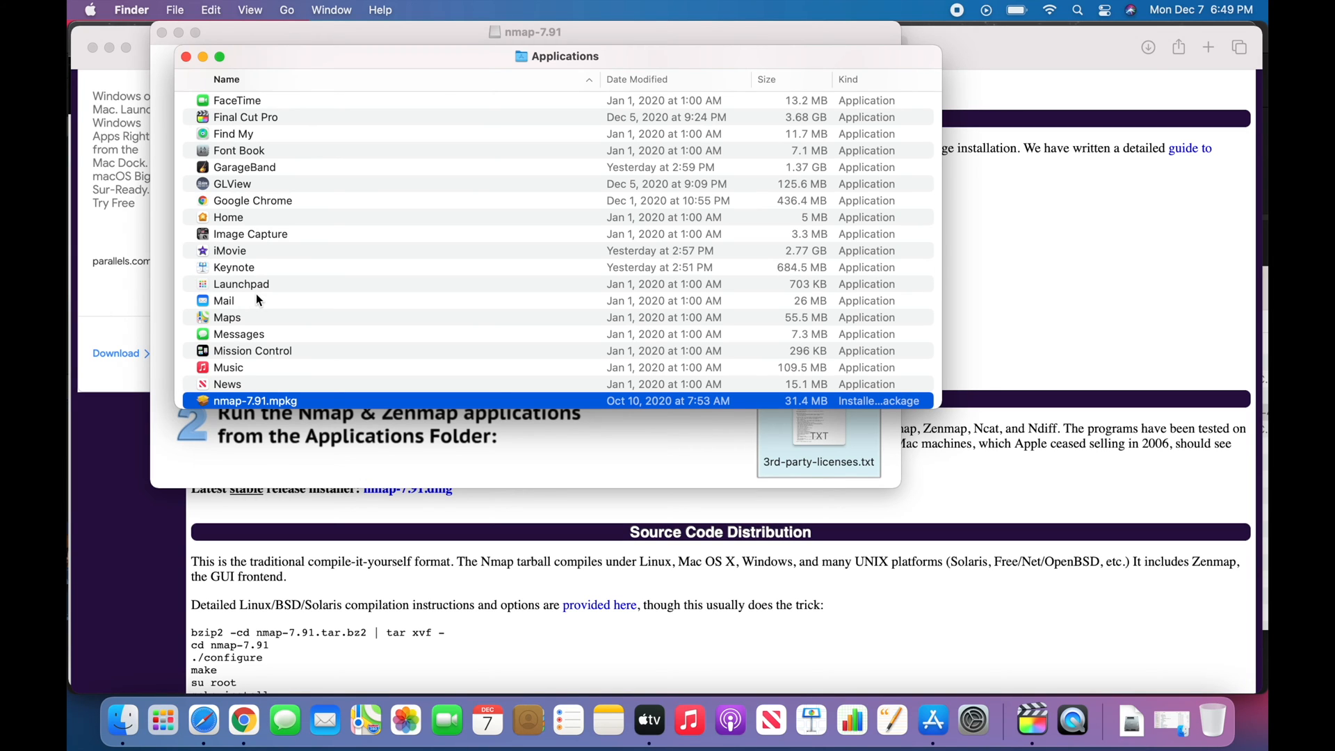
mouse_move(246, 404)
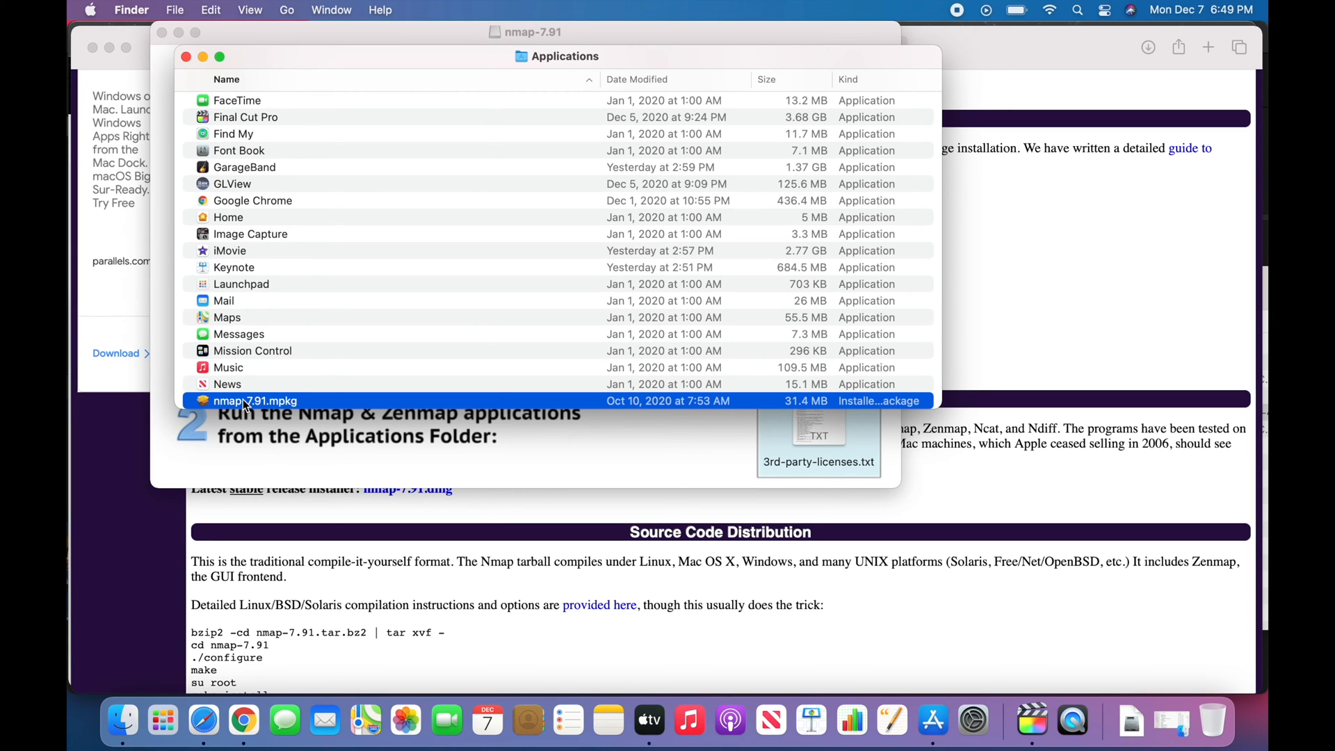
right_click(255, 400)
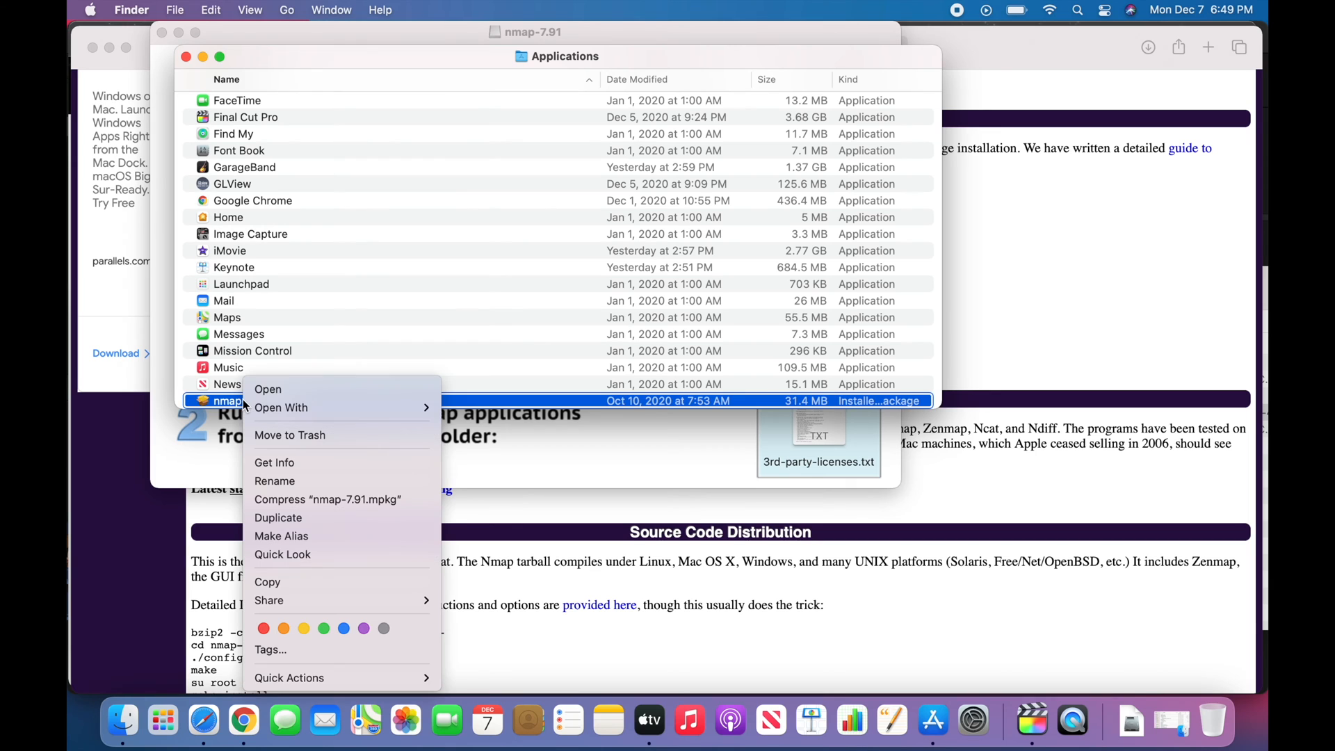
mouse_move(272, 390)
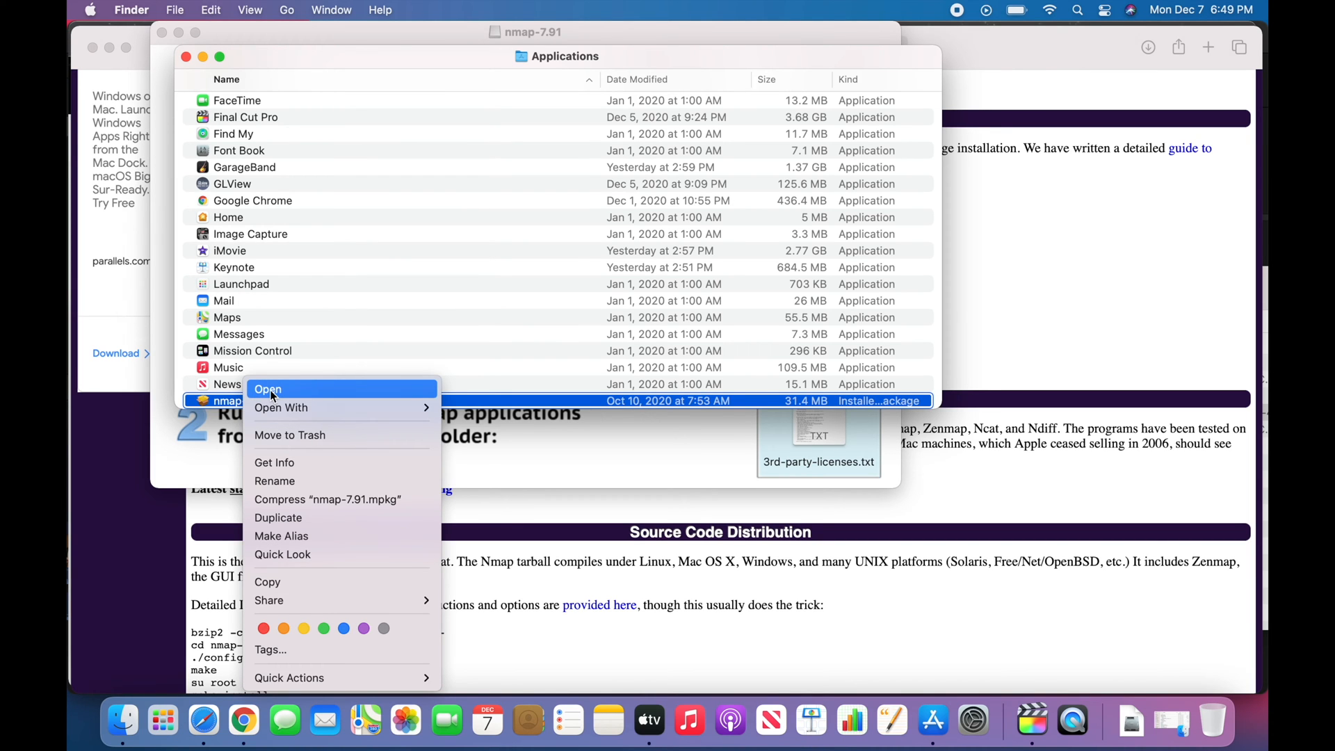
left_click(267, 389)
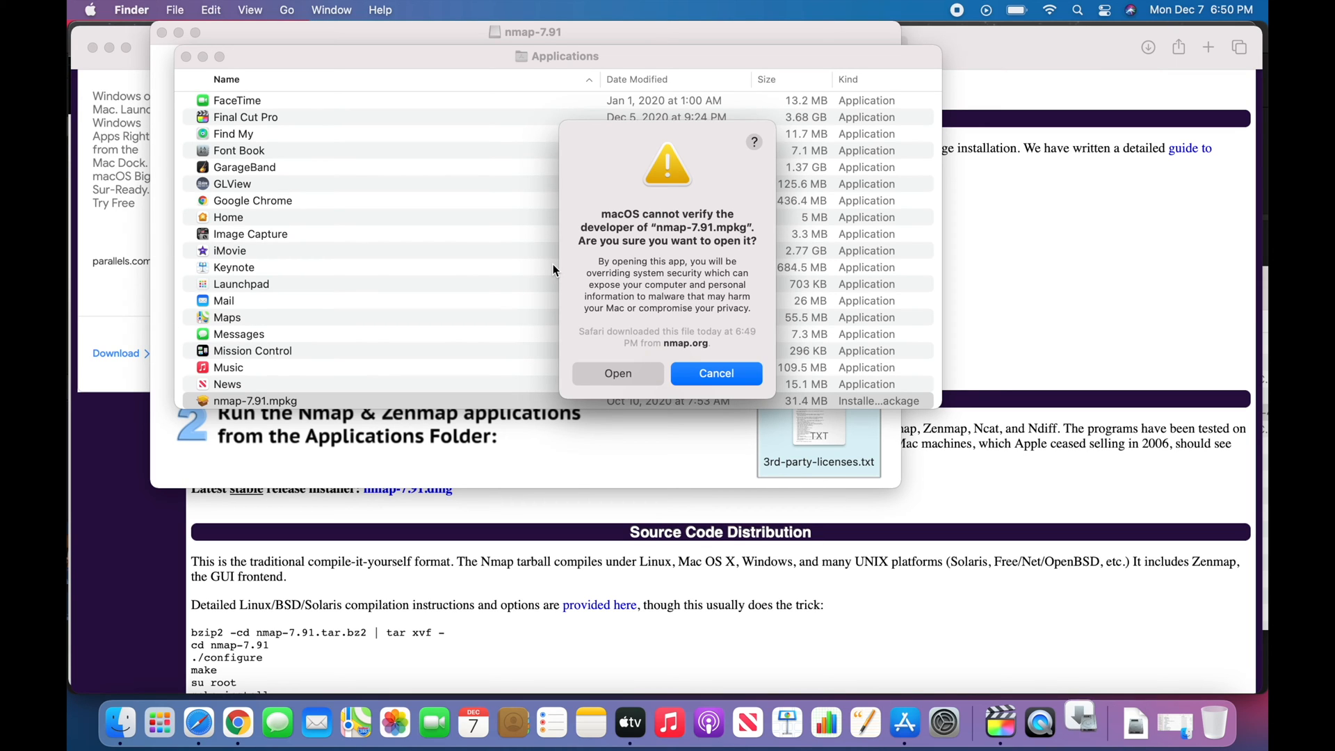
mouse_move(629, 404)
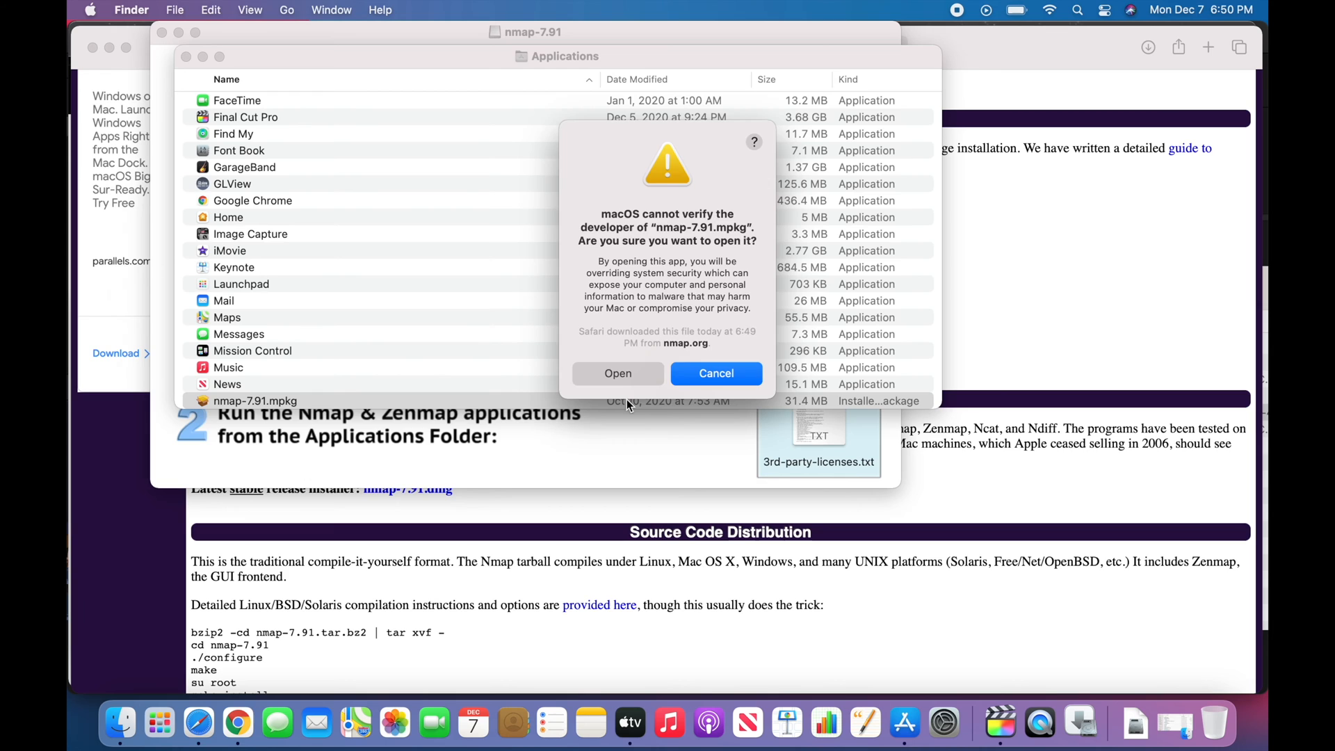
Bypass the unverified-developer warning, run the standard Nmap 7.91 install and close Installer on success
left_click(617, 373)
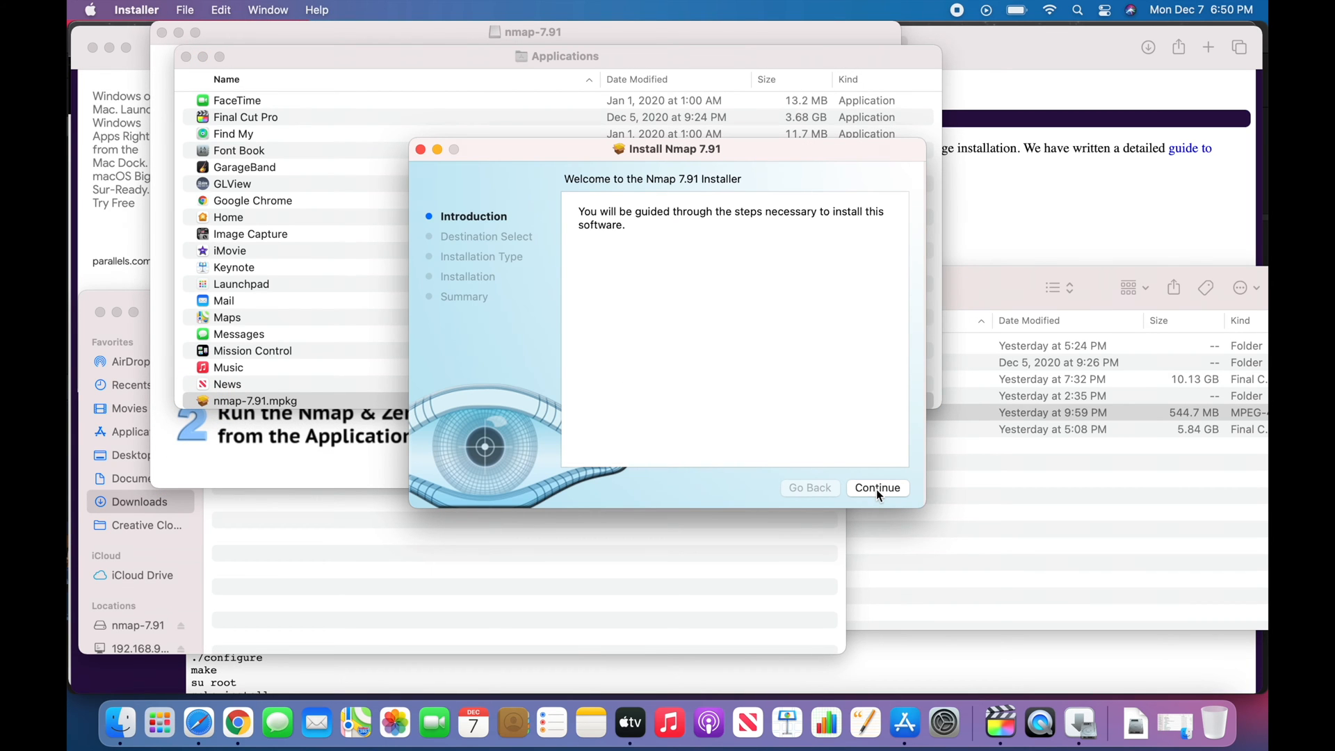
left_click(877, 487)
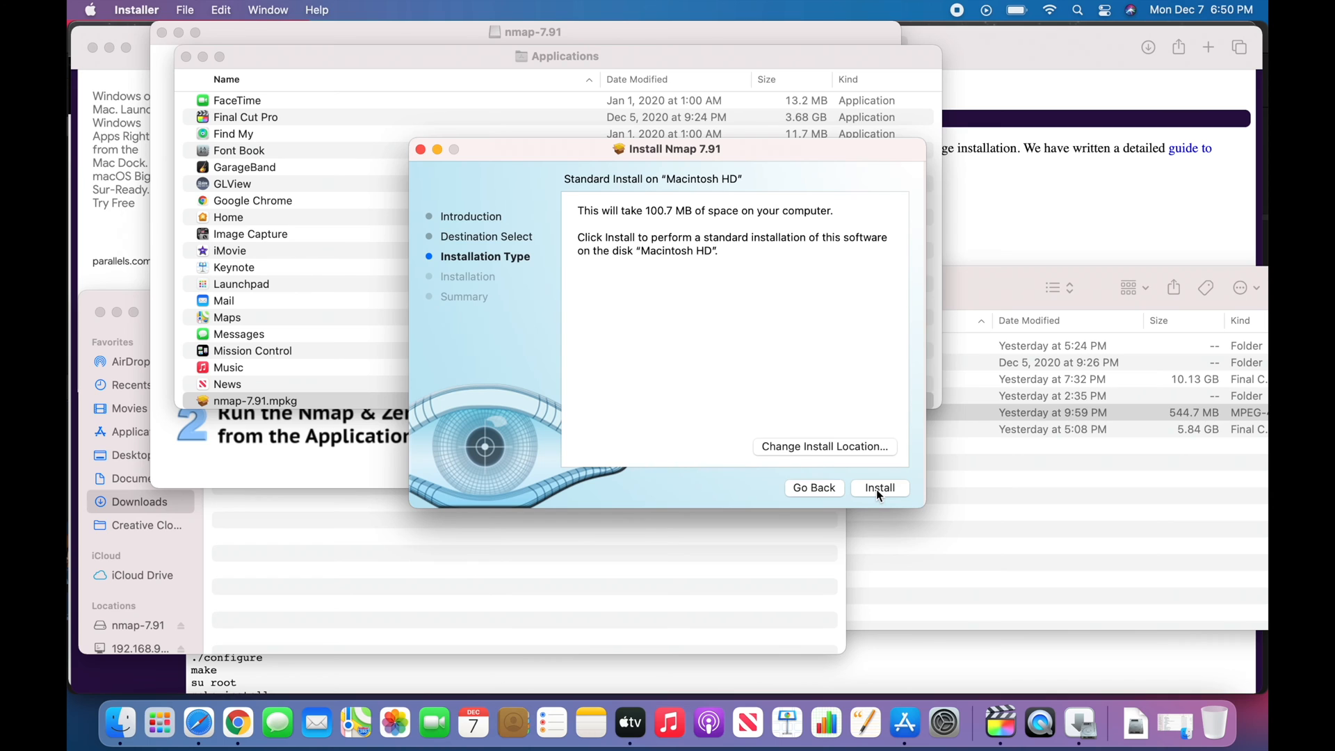
left_click(879, 487)
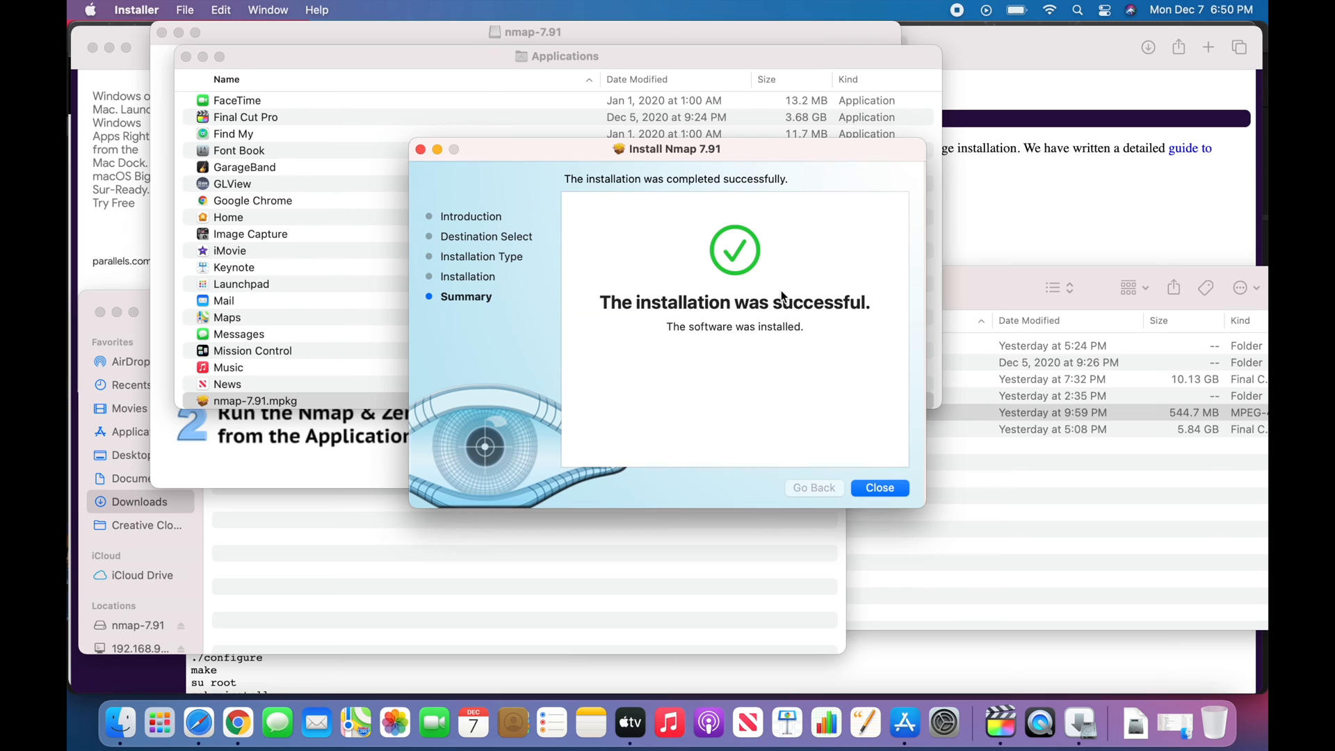
mouse_move(892, 495)
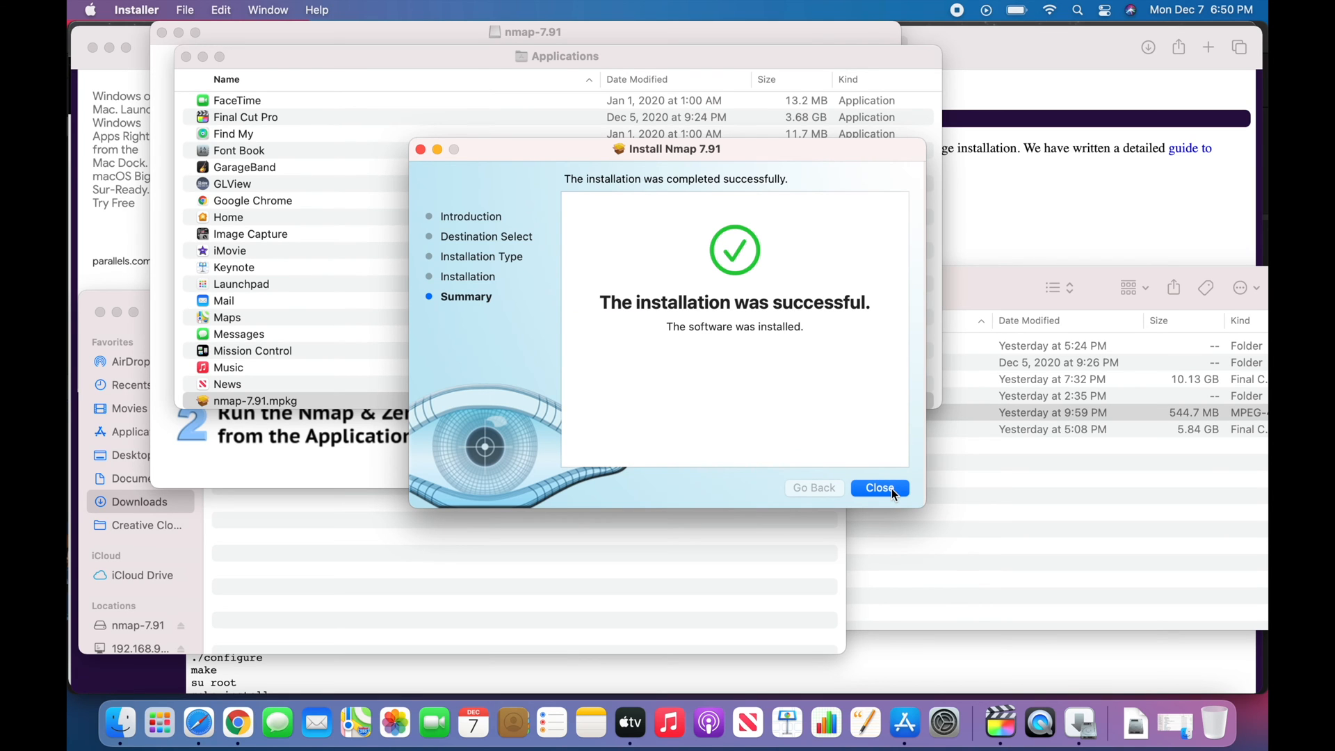
left_click(879, 488)
type("quick")
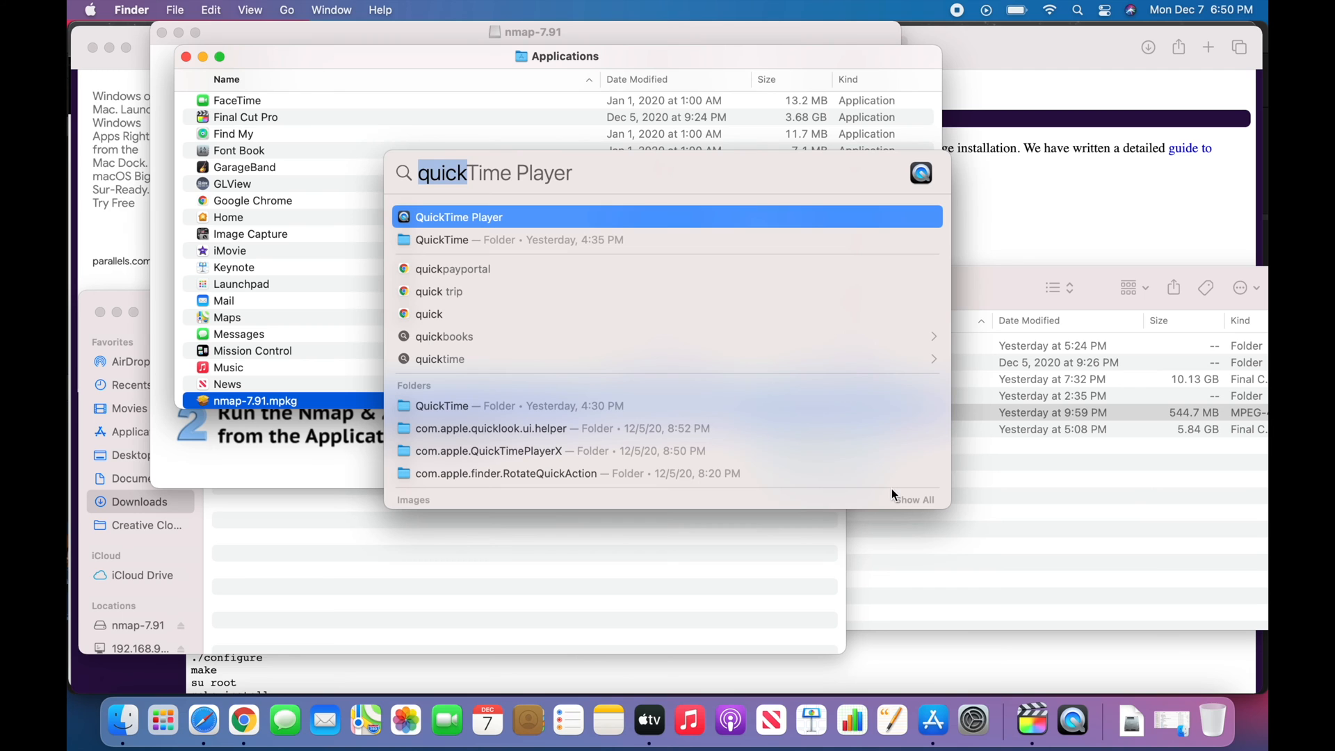
Run nmap in a new Terminal session to print its help and usage summary
left_click(1078, 721)
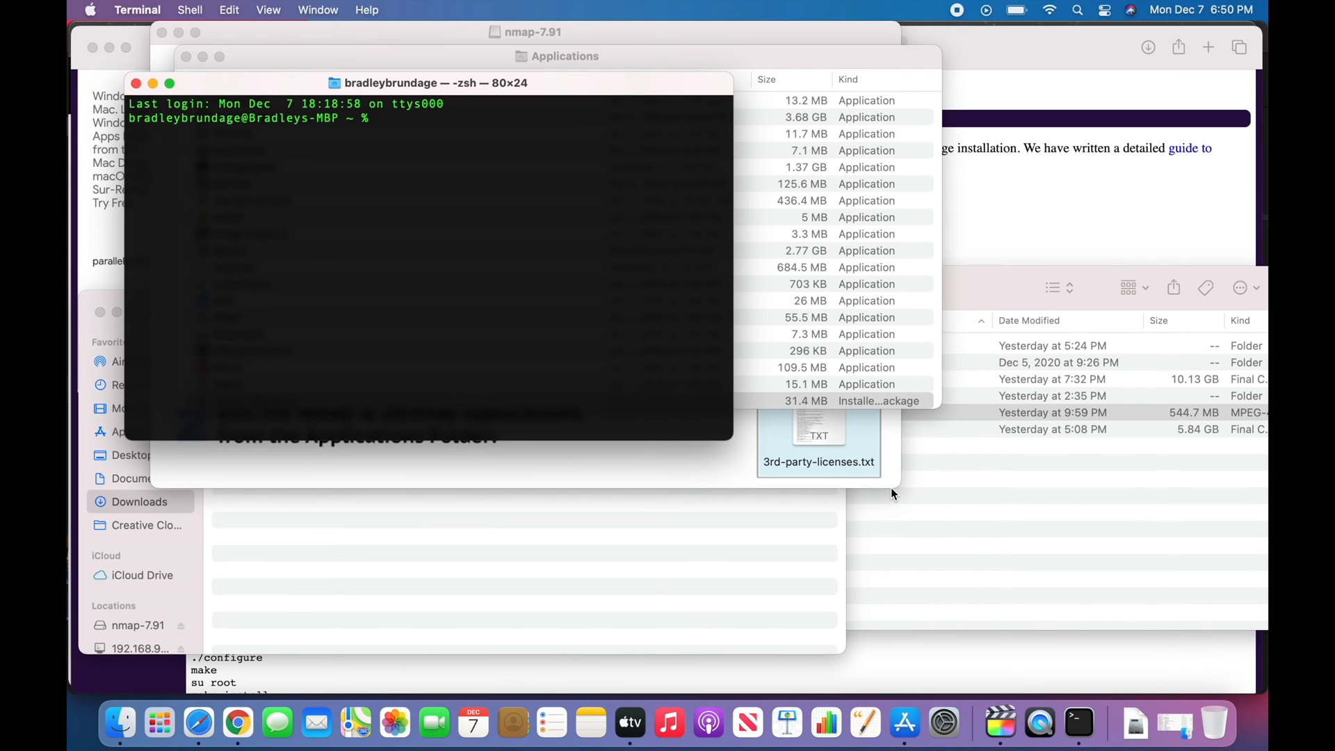
key("Return")
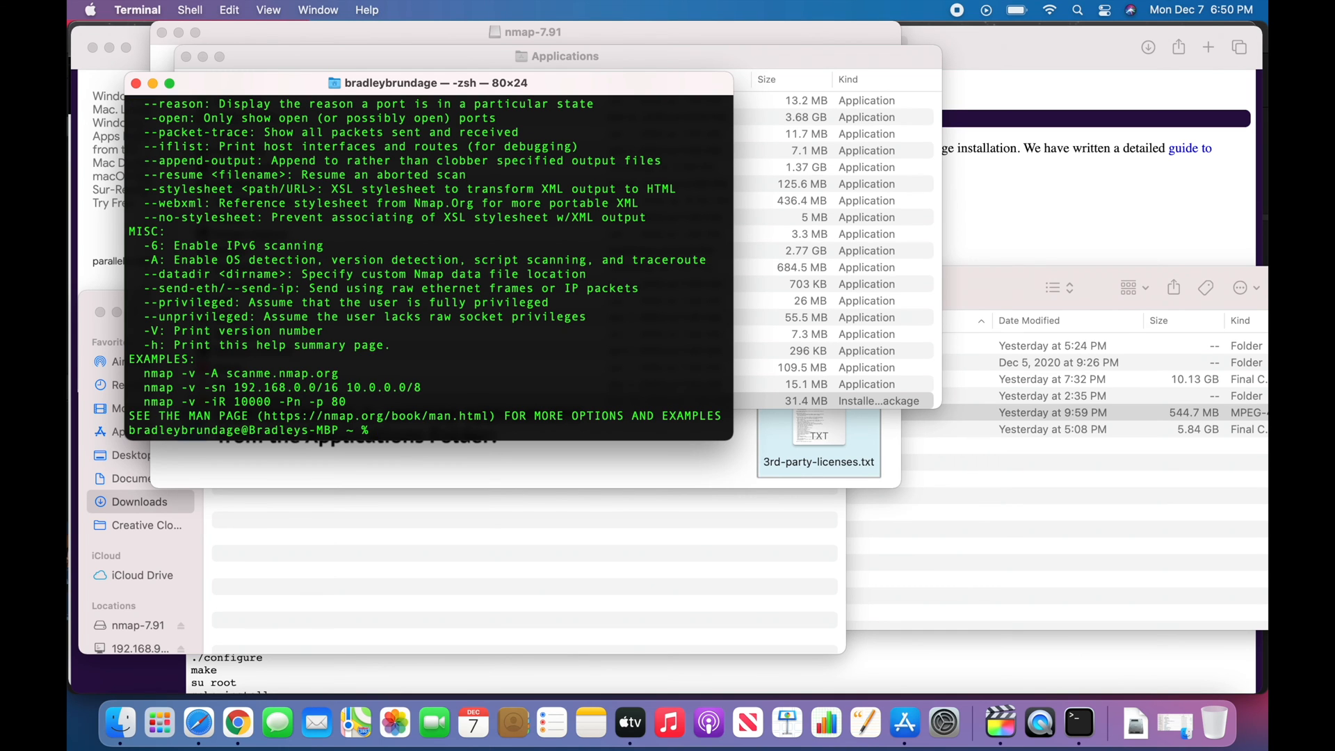